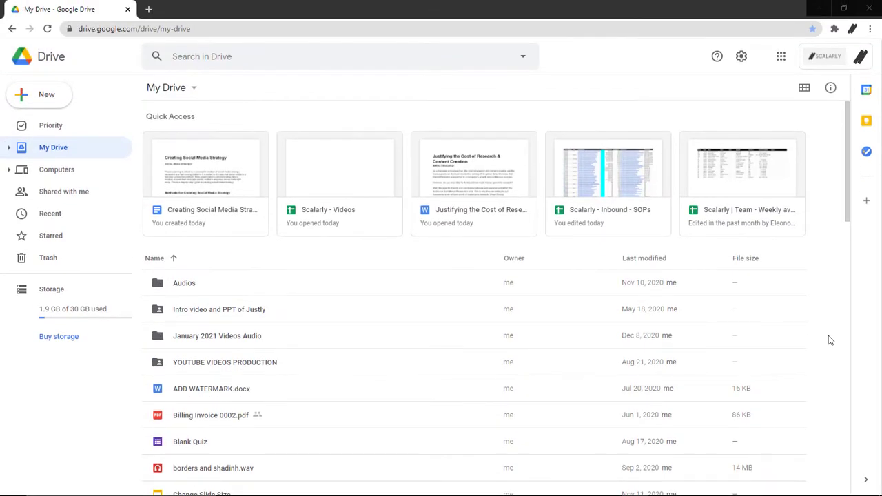
- Open the Creating Social Media Strategy document from Quick Access
{"action": "double_click", "coordinate": [205, 167]}
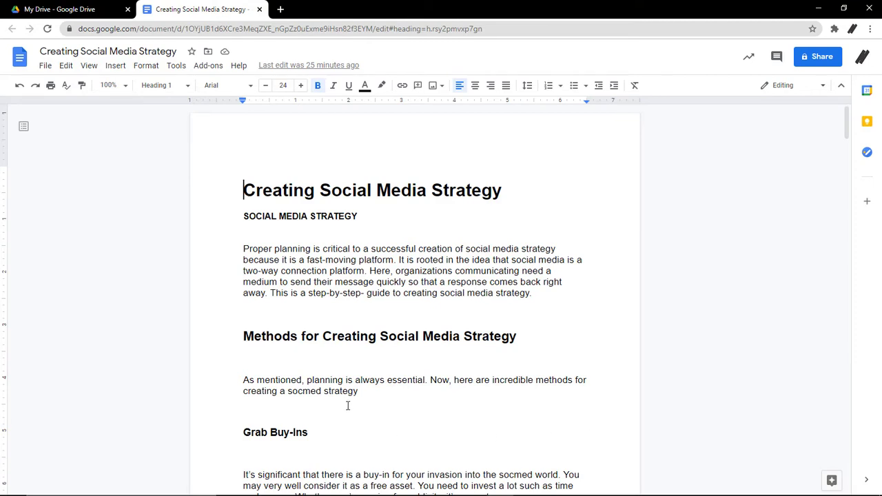
- Start a new comment on the selected phrase 'socmed strategy' in the Methods paragraph
{"action": "left_click_drag", "start_coordinate": [288, 390], "coordinate": [358, 414]}
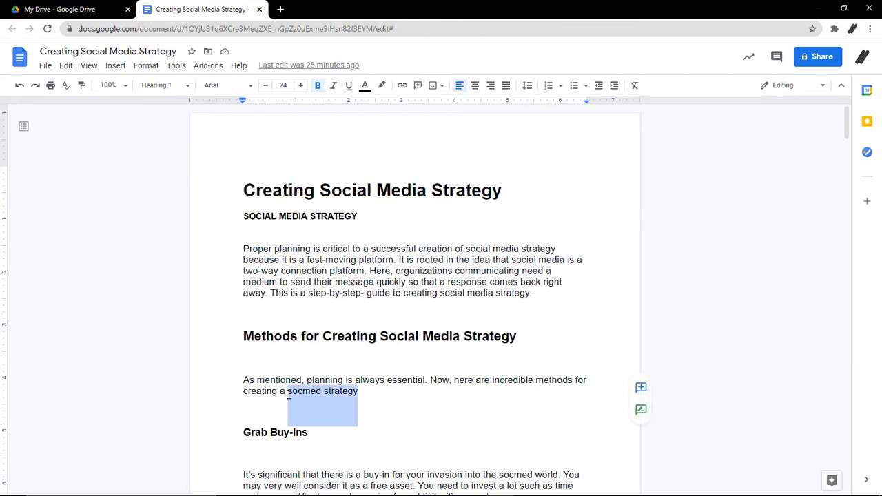
{"action": "left_click", "coordinate": [164, 85]}
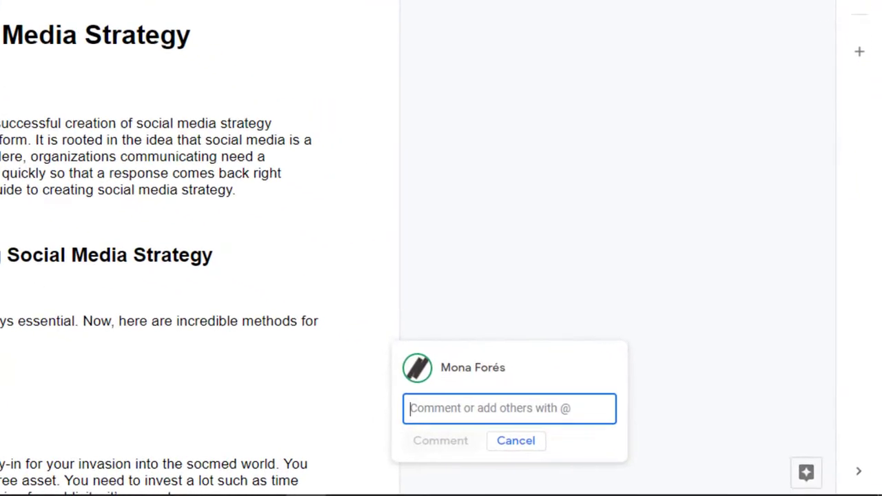
{"action": "type", "text": "d"}
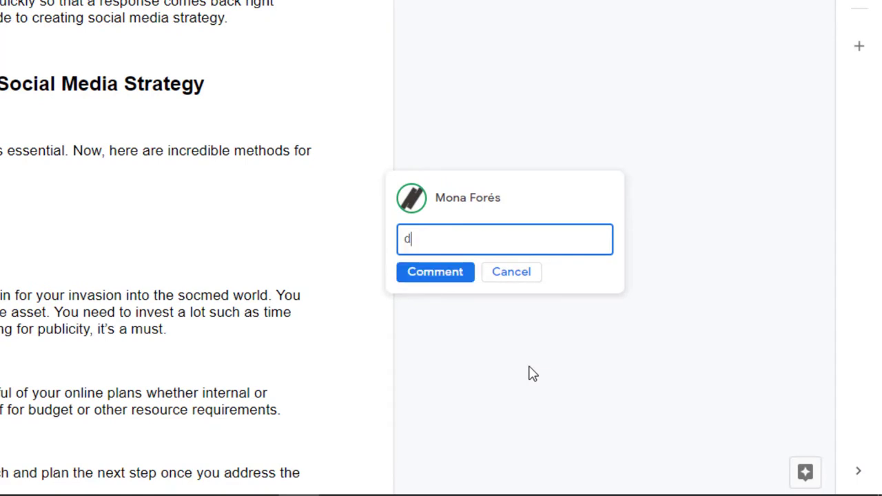
{"action": "type", "text": "efine socmed s"}
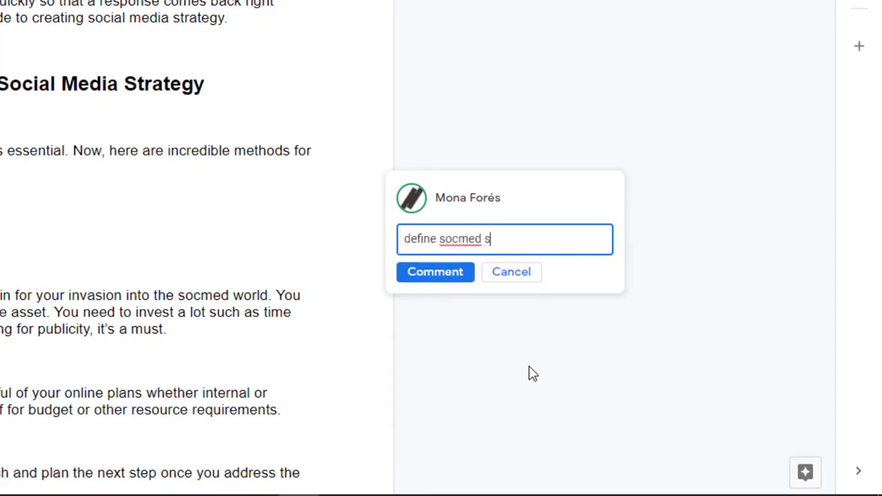
{"action": "type", "text": "trategy"}
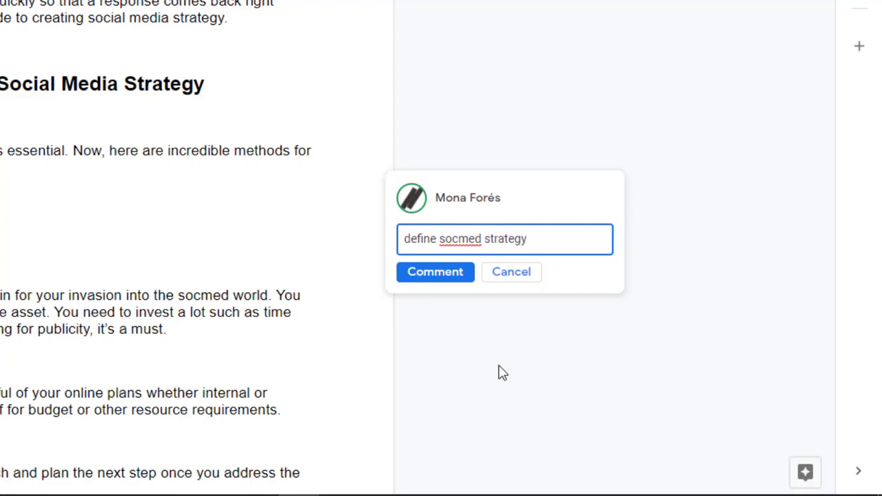
{"action": "type", "text": "+"}
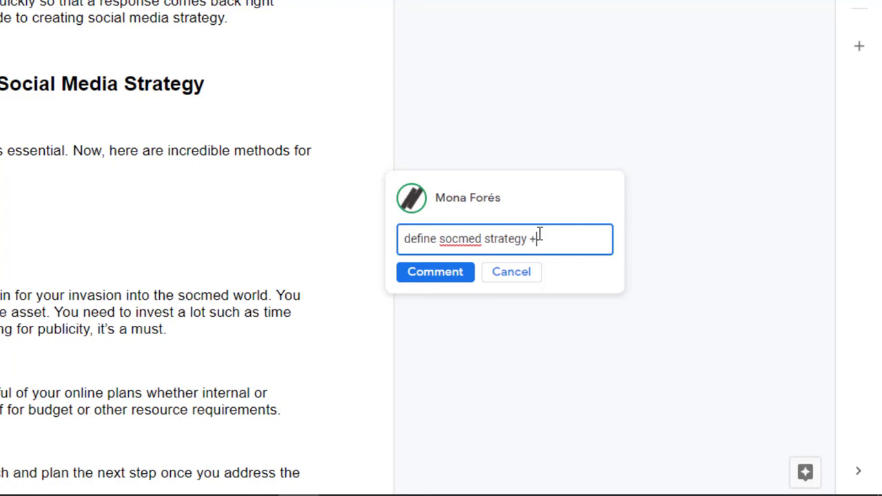
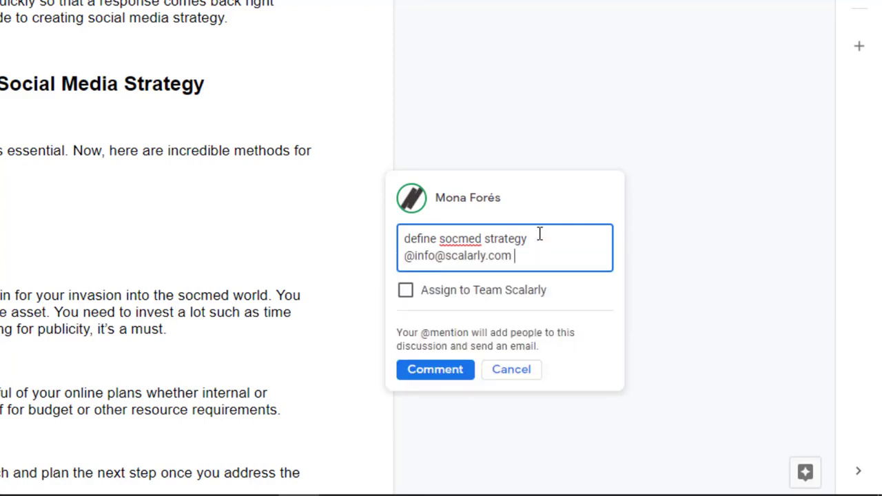
{"action": "mouse_move", "coordinate": [405, 290]}
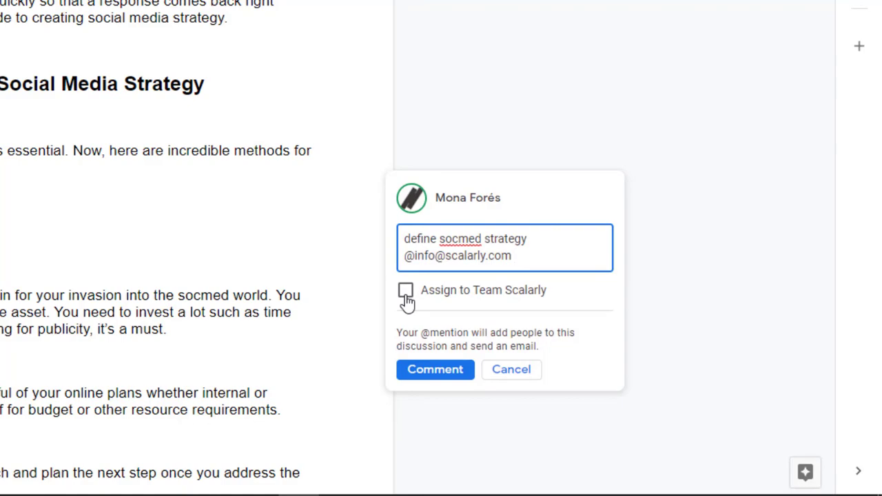
{"action": "left_click", "coordinate": [406, 291]}
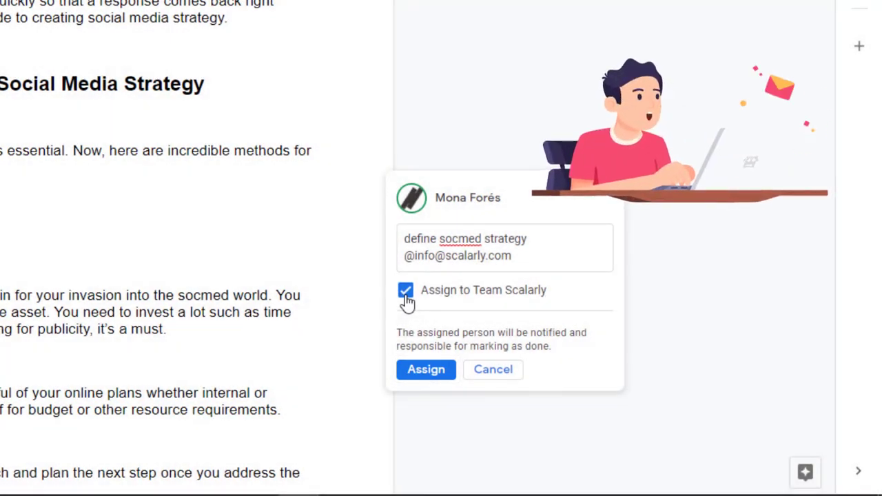
{"action": "left_click", "coordinate": [426, 369]}
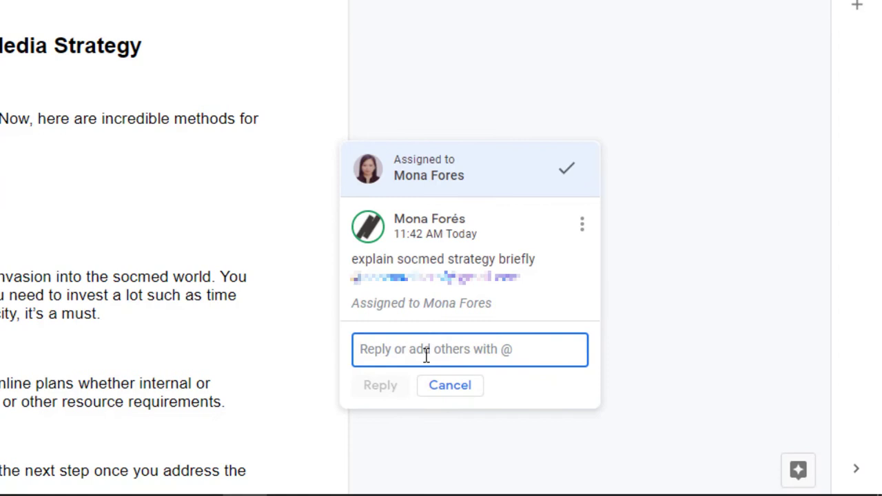
{"action": "type", "text": "please"}
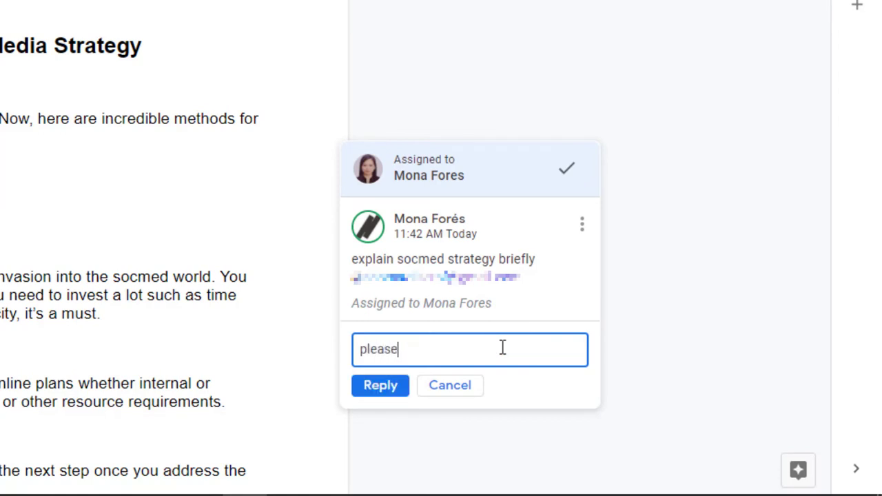
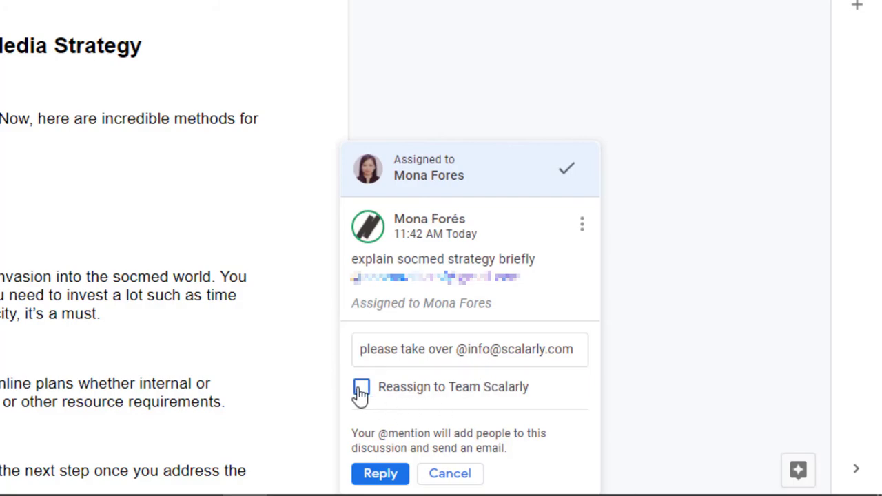
{"action": "left_click", "coordinate": [361, 386]}
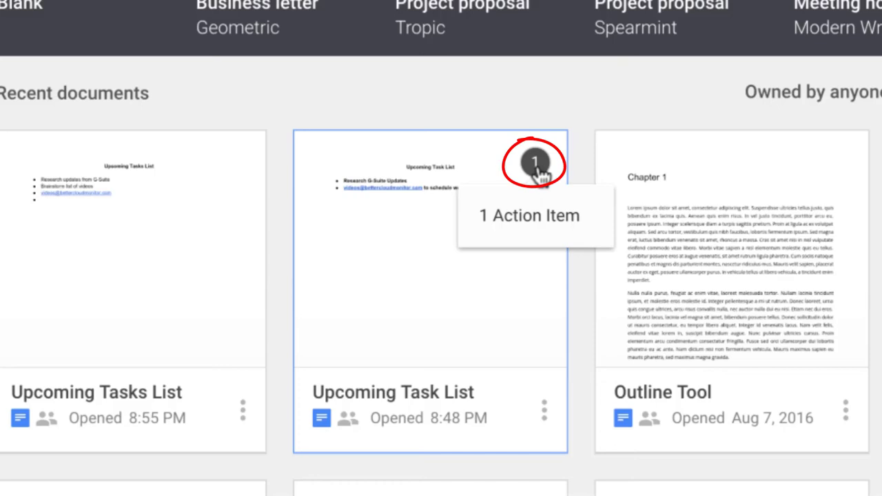
- Reveal the Upcoming Task List thumbnail flagged with one pending action item
{"action": "scroll", "scroll_direction": "left", "scroll_amount": 3}
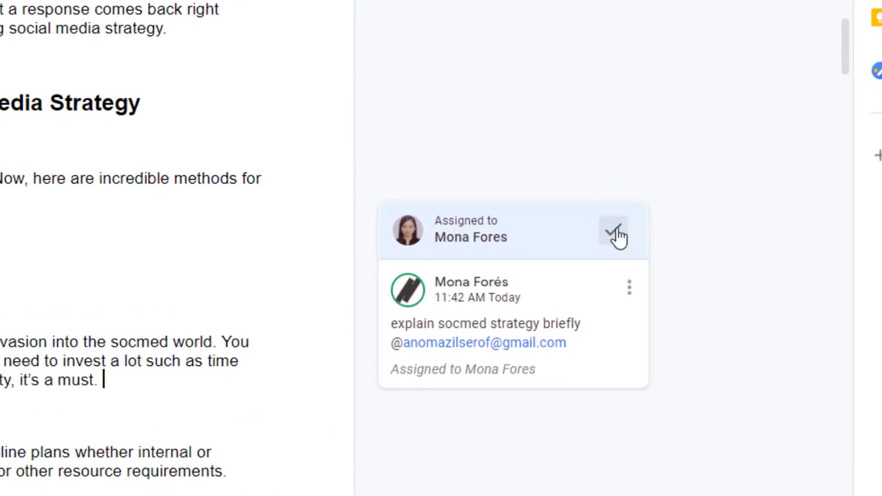
- Mark the 'explain socmed strategy briefly' action item as done, resolving the comment
{"action": "left_click", "coordinate": [613, 231]}
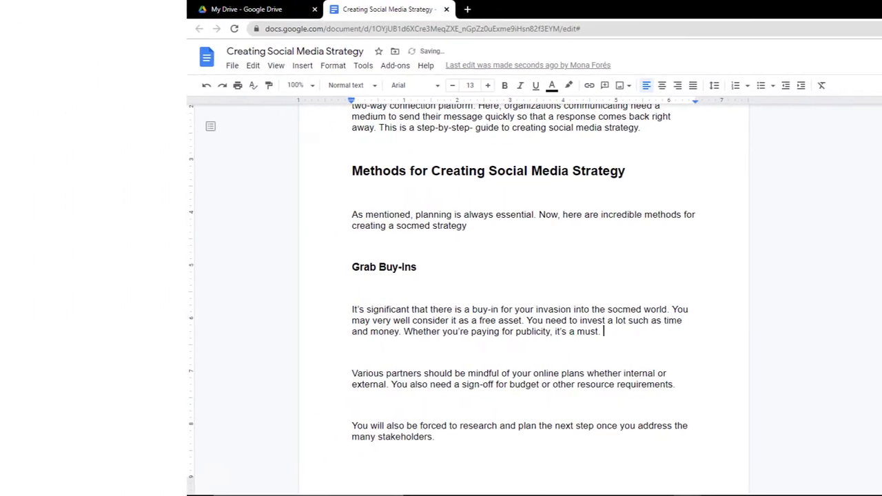